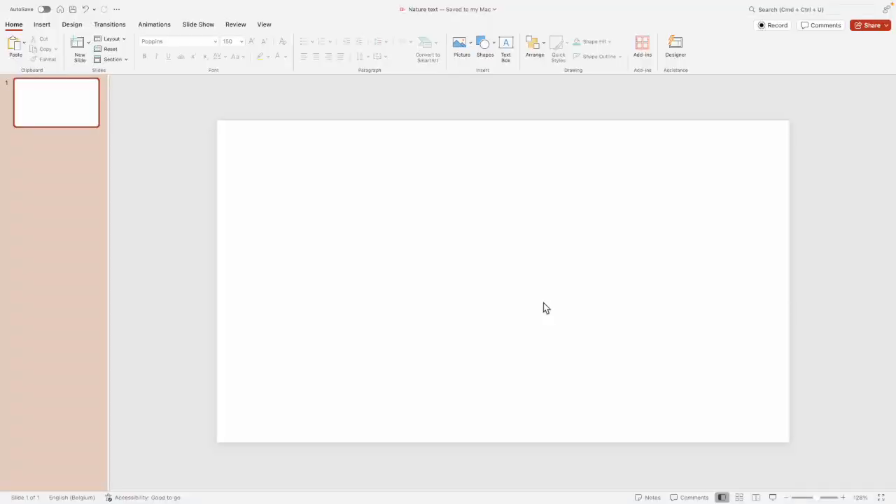
# - Search the stock Images library for 'nature forest' and browse the photo results
pyautogui.click(42, 24)
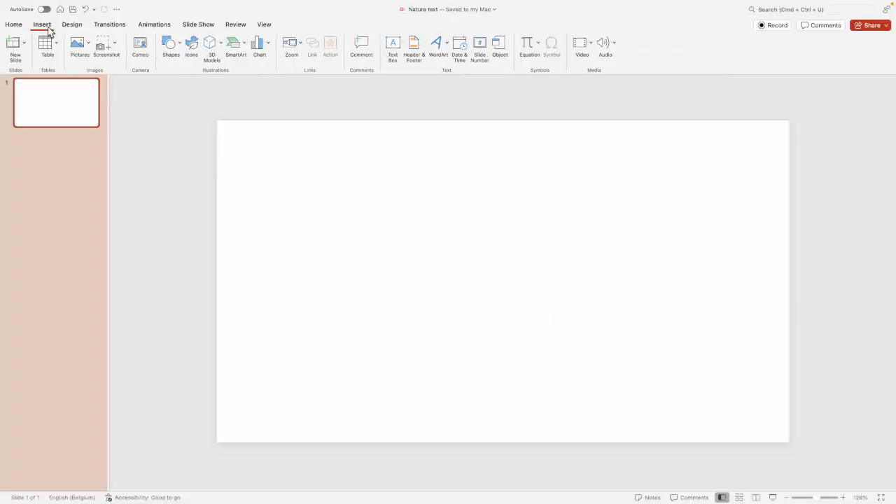
pyautogui.click(191, 43)
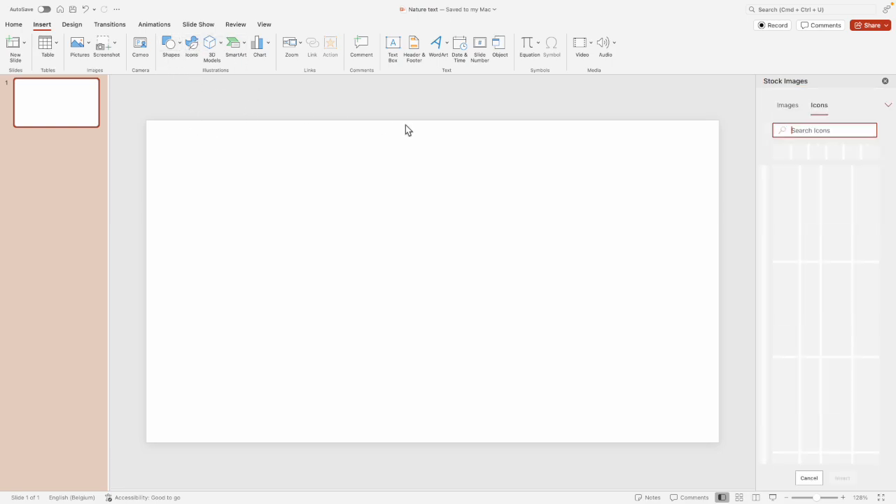
pyautogui.click(787, 105)
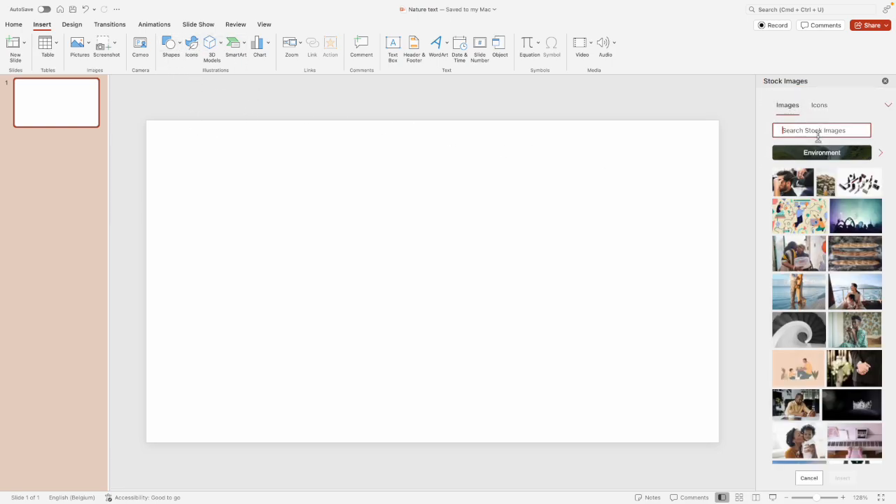
pyautogui.write('nature forest')
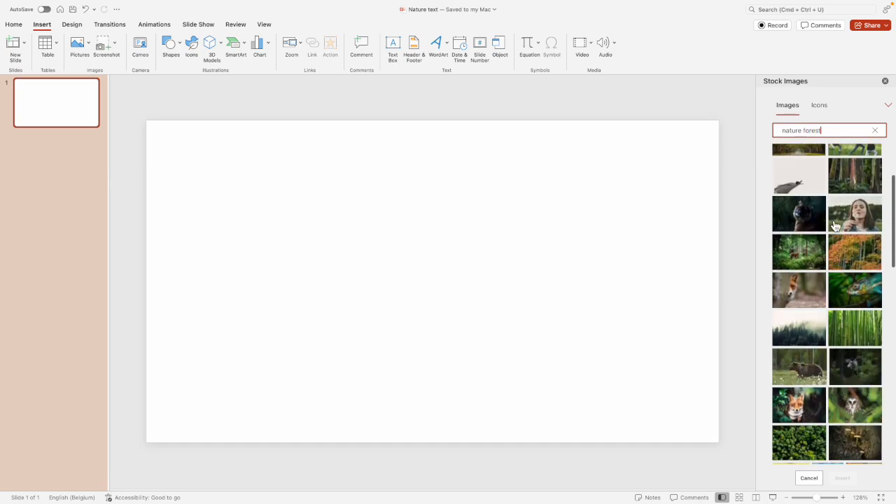
pyautogui.scroll(-3)
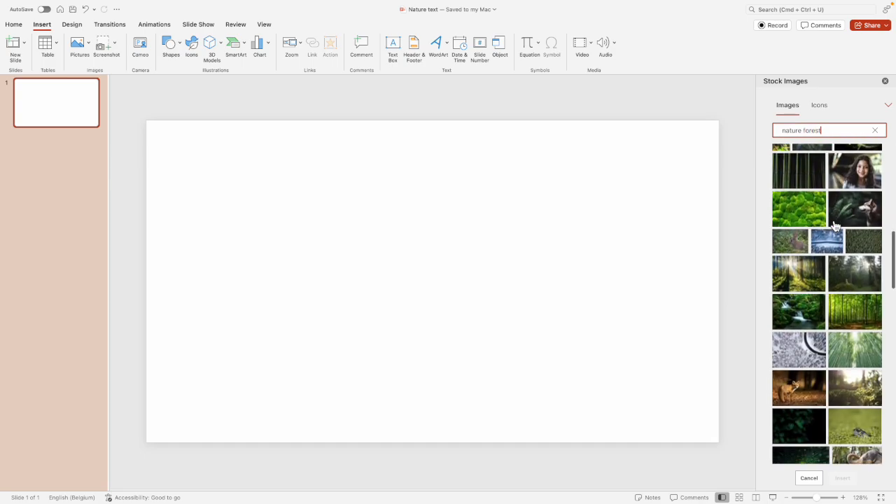
pyautogui.scroll(-3)
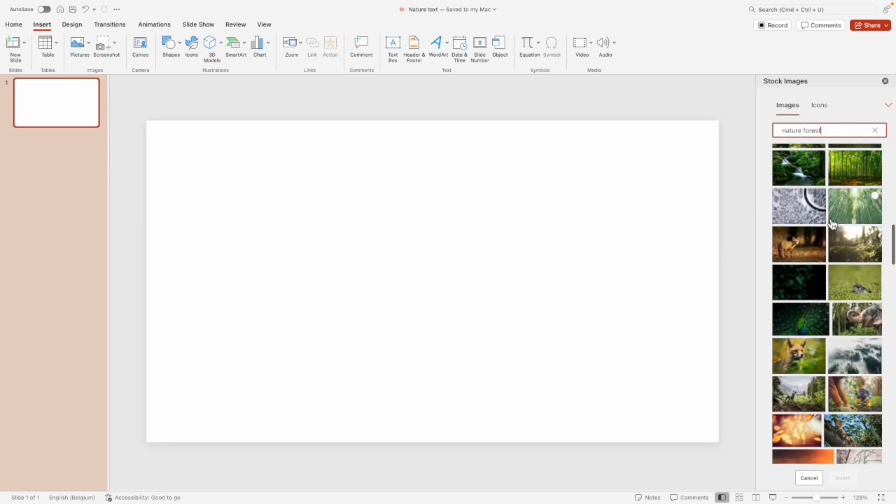
pyautogui.scroll(-3)
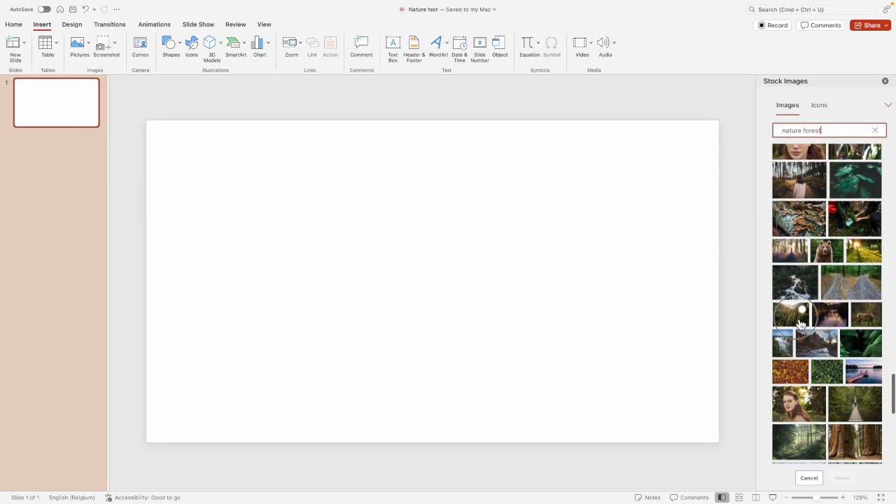
pyautogui.moveTo(848, 484)
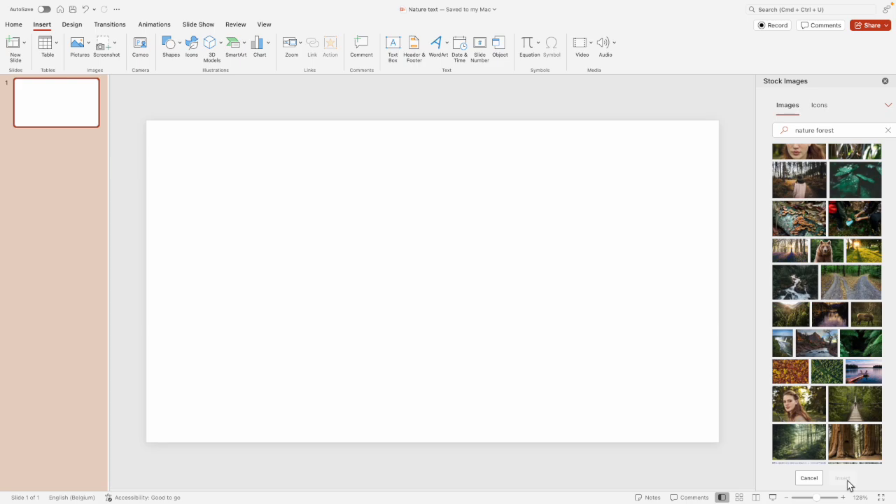
# - Insert the sunlit forest valley photo and enlarge it to cover the whole slide
pyautogui.click(843, 479)
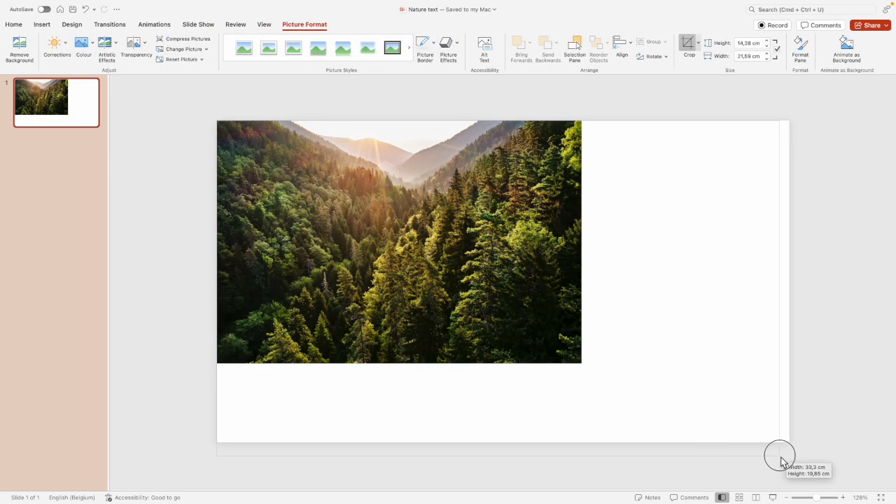
pyautogui.moveTo(779, 455); pyautogui.dragTo(585, 367)
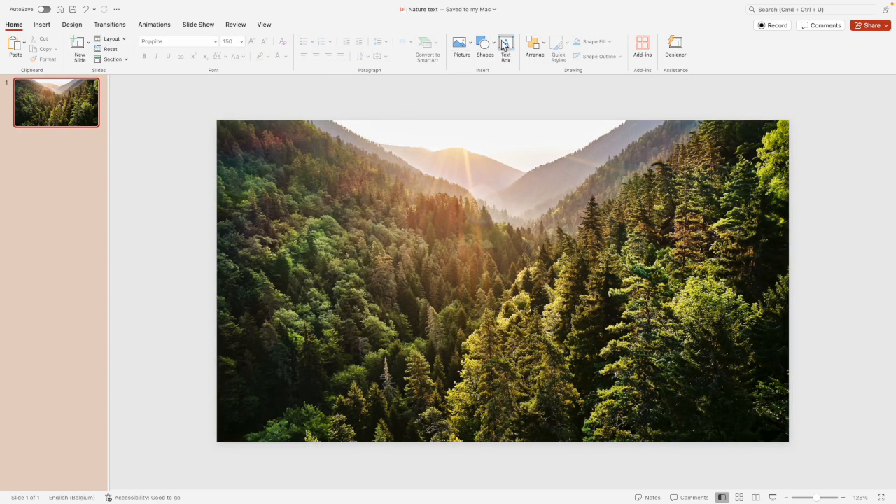
# - Draw a text box over the photo with the letter 'N' in Poppins Black
pyautogui.moveTo(297, 228); pyautogui.dragTo(429, 311)
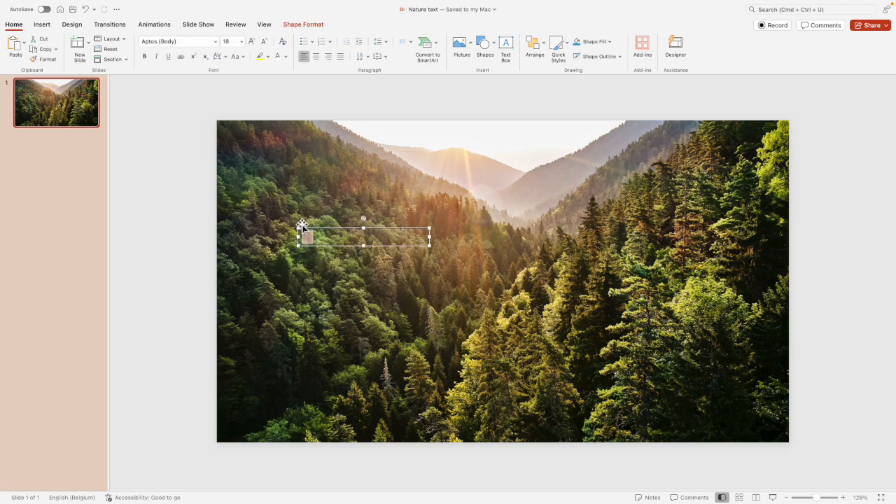
pyautogui.write('N')
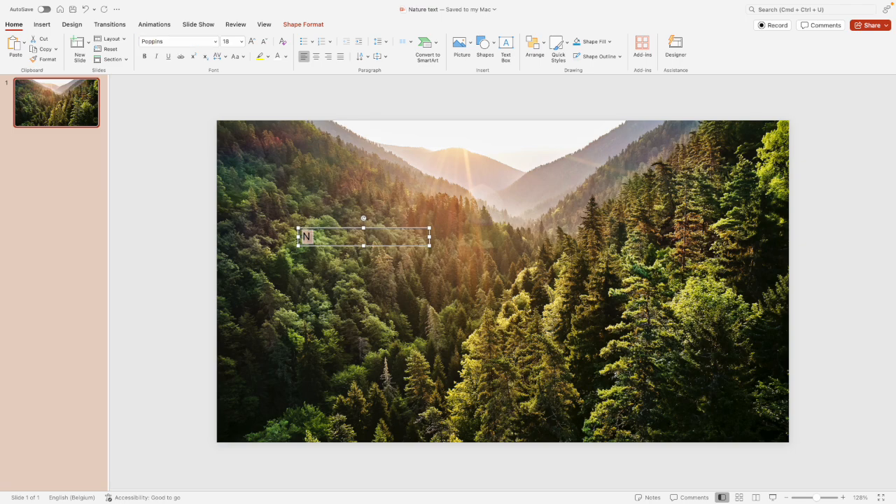
pyautogui.click(216, 42)
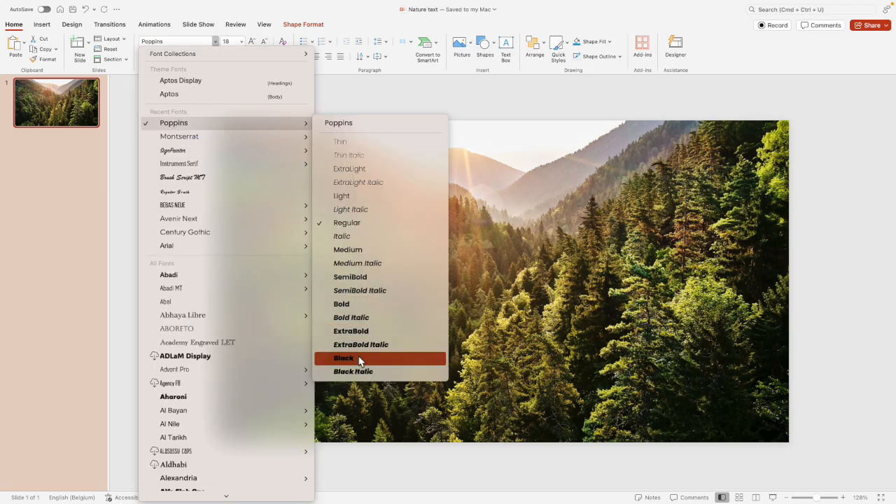
pyautogui.click(344, 359)
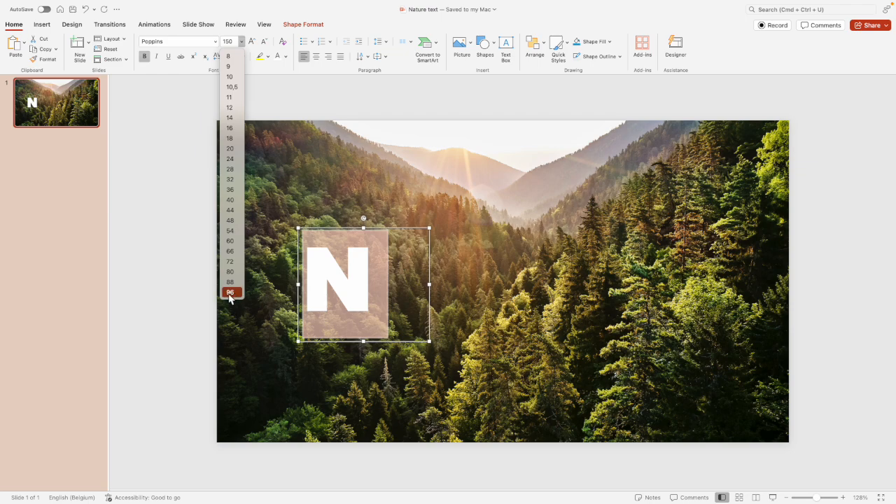
pyautogui.moveTo(230, 283)
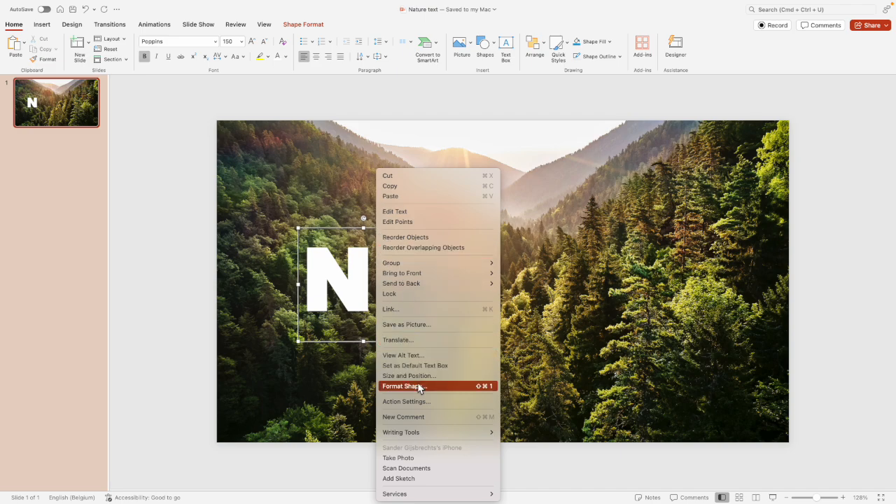
# - Apply an Offset Left outer shadow to the N and raise its transparency to soften it
pyautogui.click(403, 387)
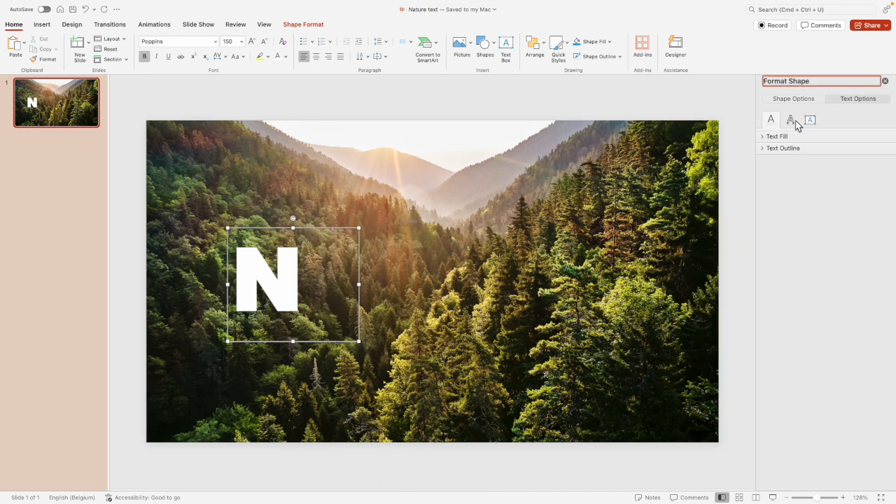
pyautogui.click(809, 119)
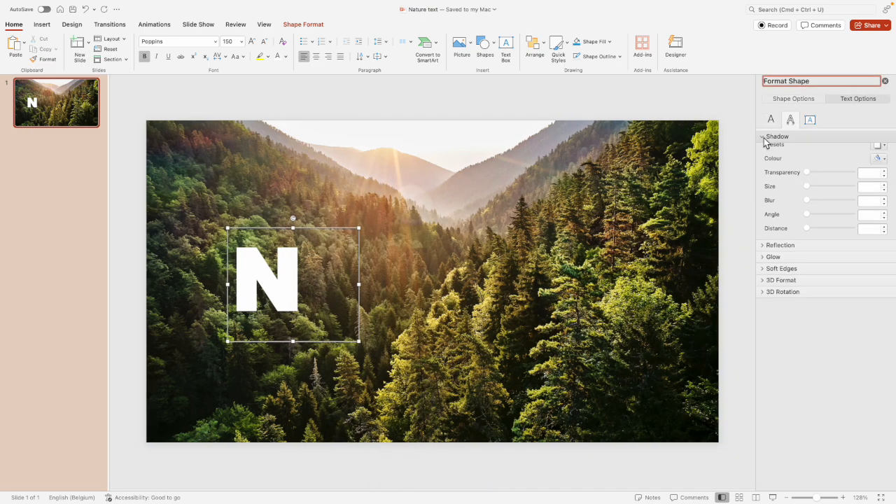
pyautogui.click(879, 153)
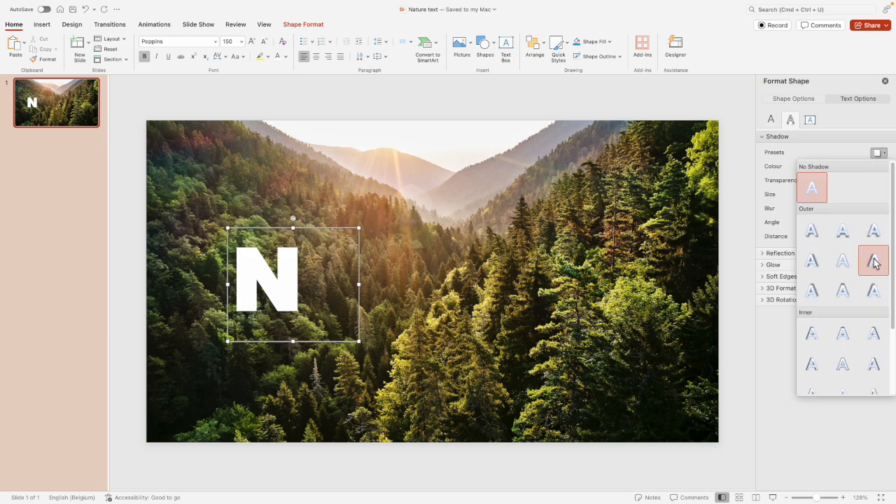
pyautogui.moveTo(874, 261)
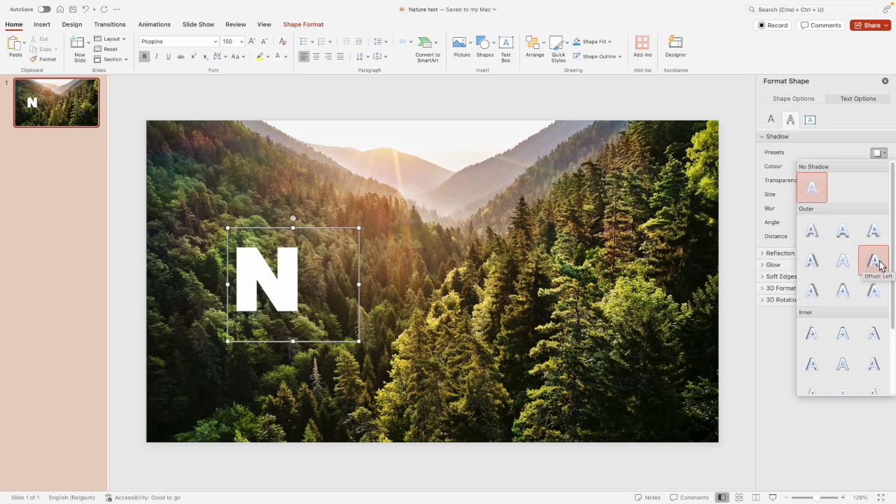
pyautogui.click(873, 262)
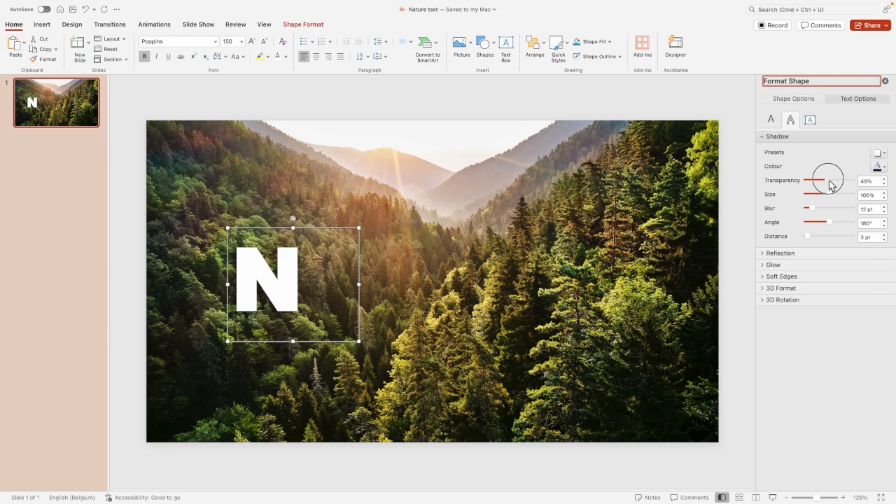
pyautogui.moveTo(829, 180); pyautogui.dragTo(814, 179)
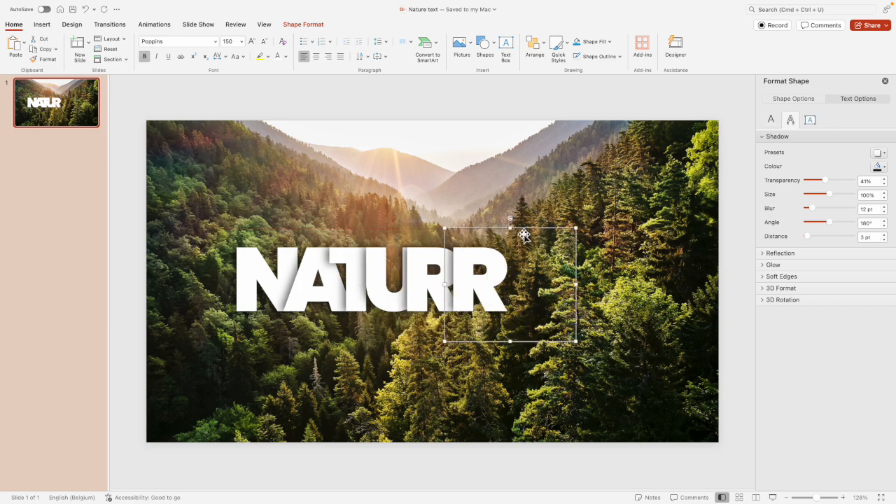
# - Marquee-select all six letter text boxes spelling NATURE
pyautogui.moveTo(524, 233); pyautogui.dragTo(484, 229)
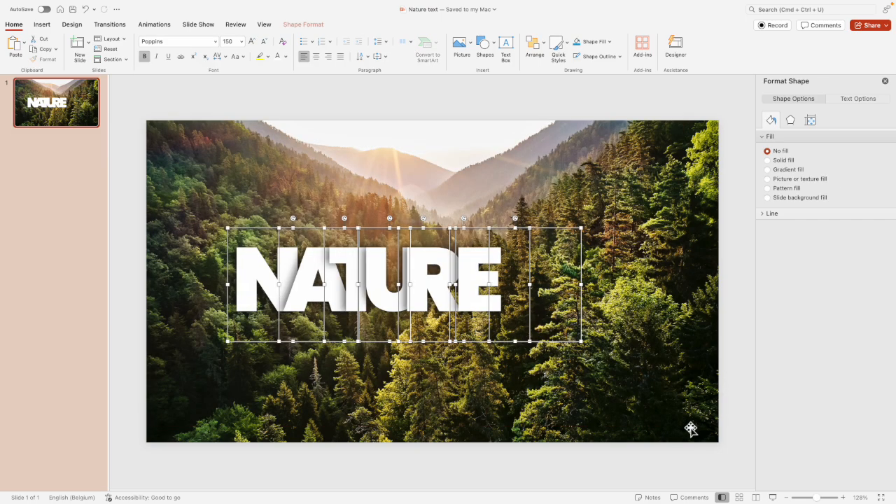
# - Distribute the selected letter boxes horizontally so NATURE is evenly spaced
pyautogui.click(535, 43)
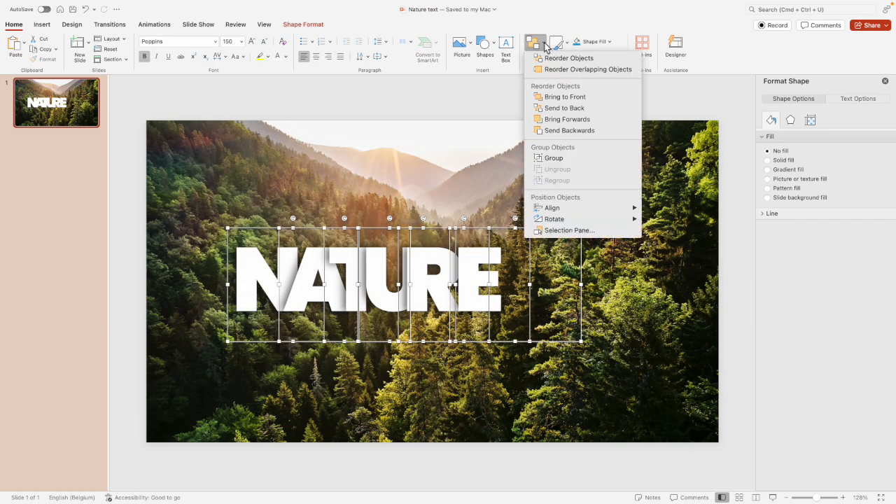
pyautogui.moveTo(552, 207)
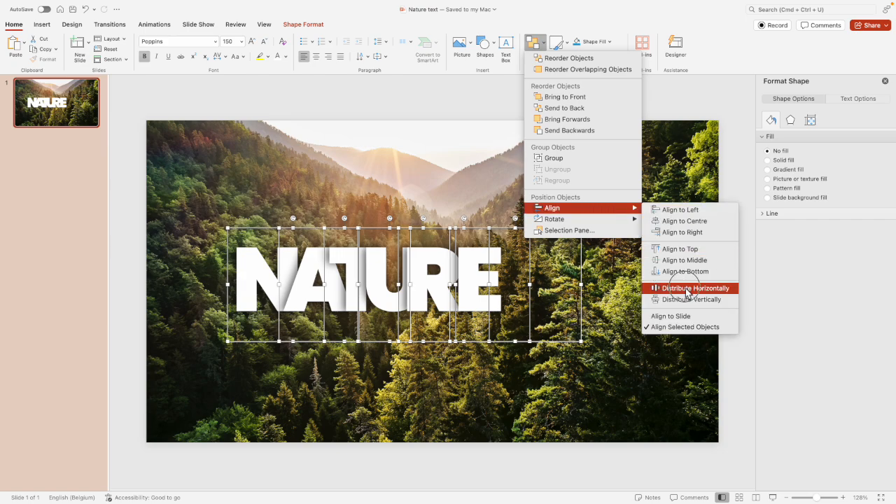
pyautogui.click(689, 288)
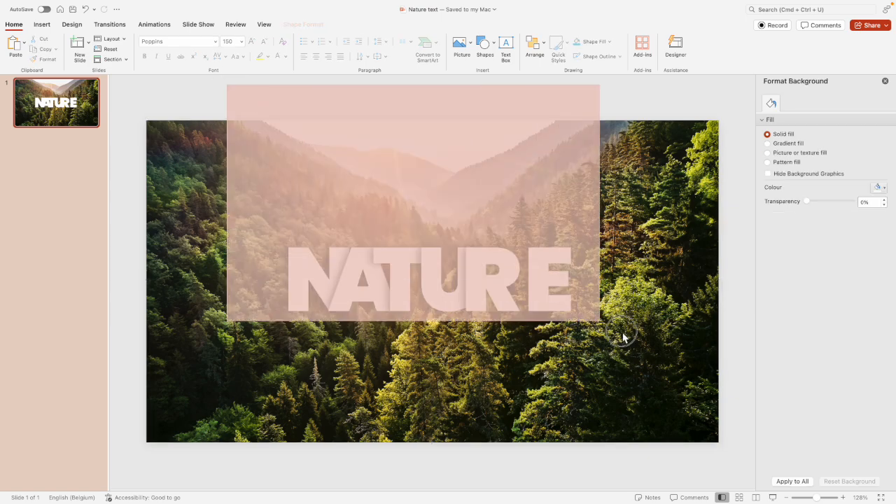
pyautogui.click(535, 45)
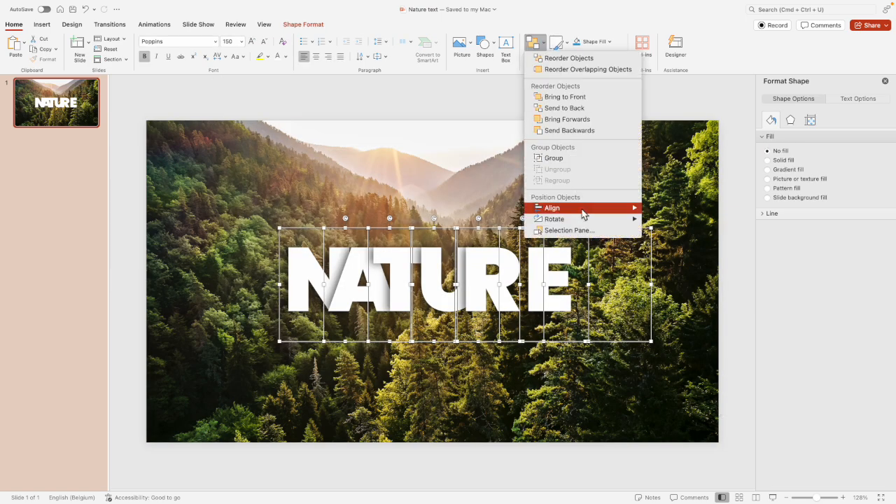